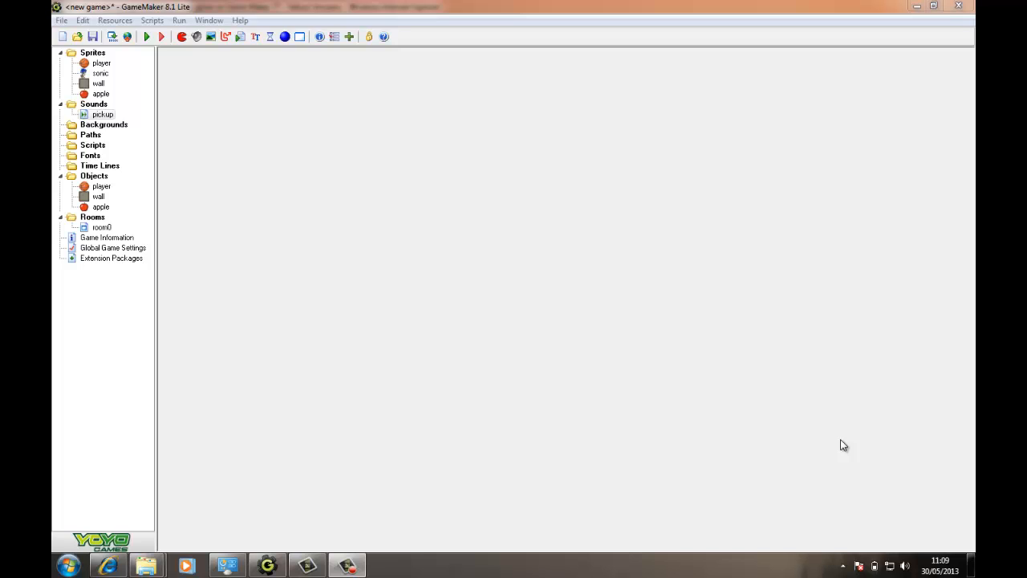
pyautogui.moveTo(719, 354)
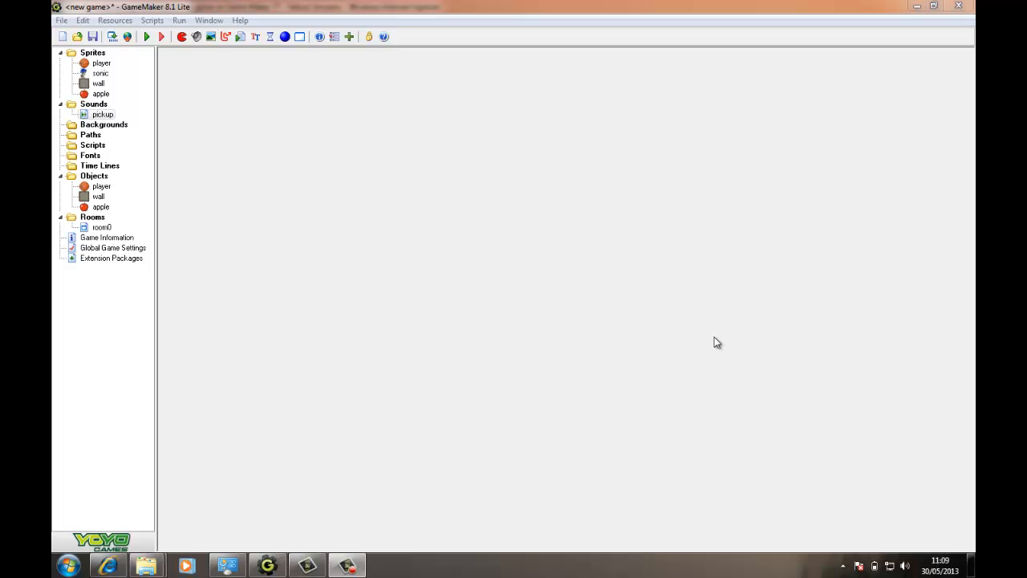
pyautogui.moveTo(404, 200)
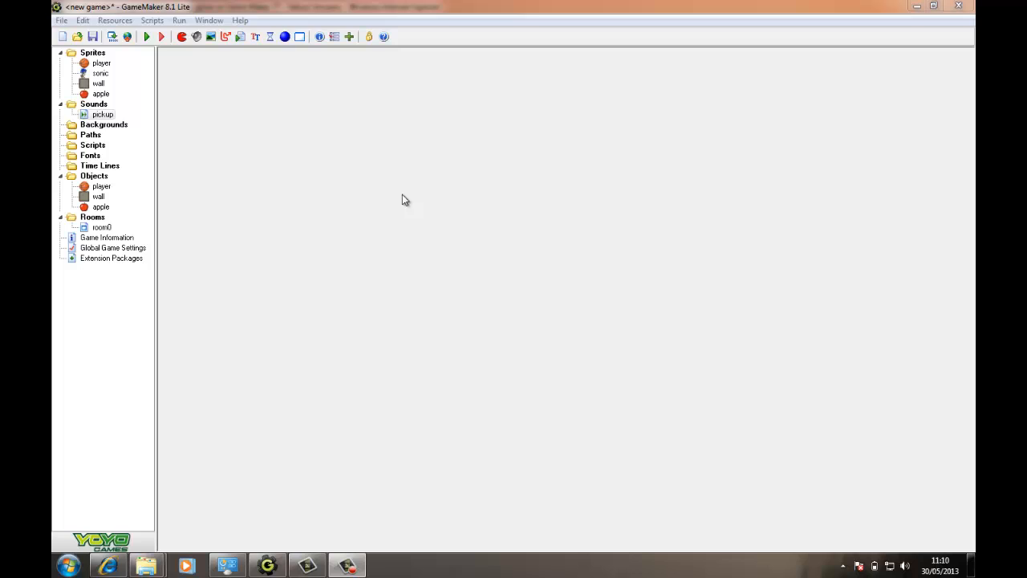
pyautogui.moveTo(380, 169)
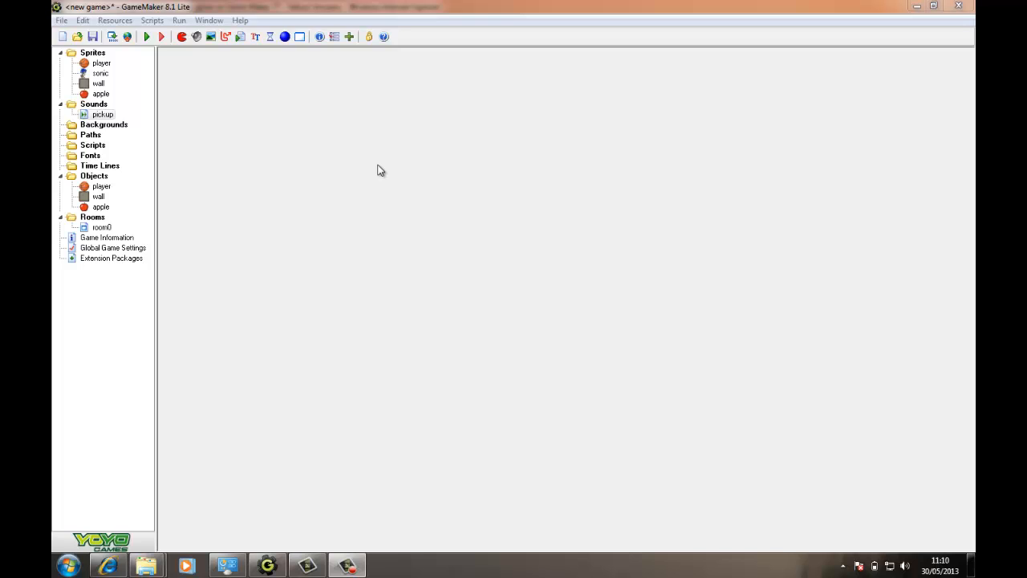
pyautogui.moveTo(266, 156)
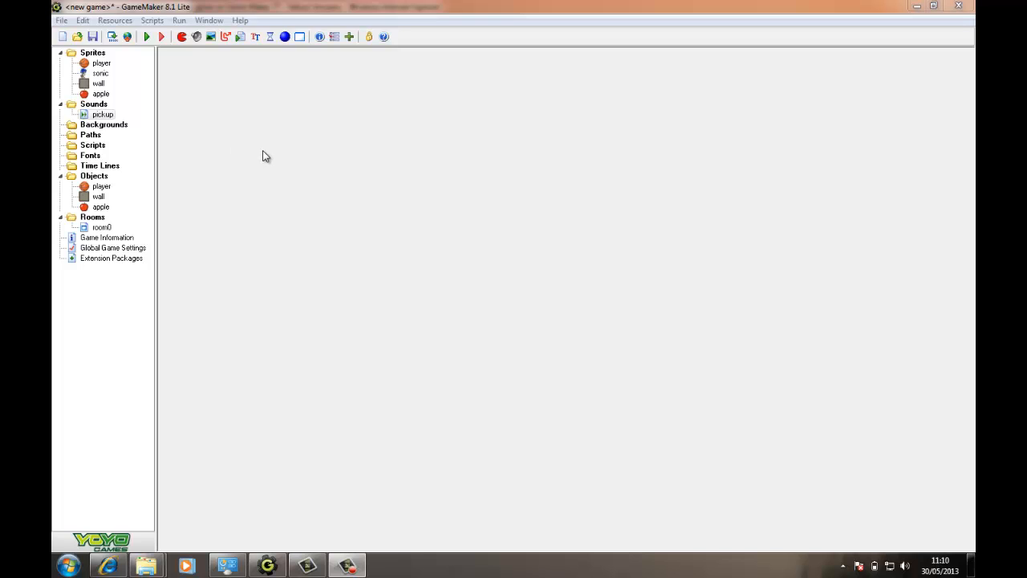
# Create a sound from the loaded music file, set to background music, about half volume, named 'bgmusic'.
pyautogui.click(101, 93)
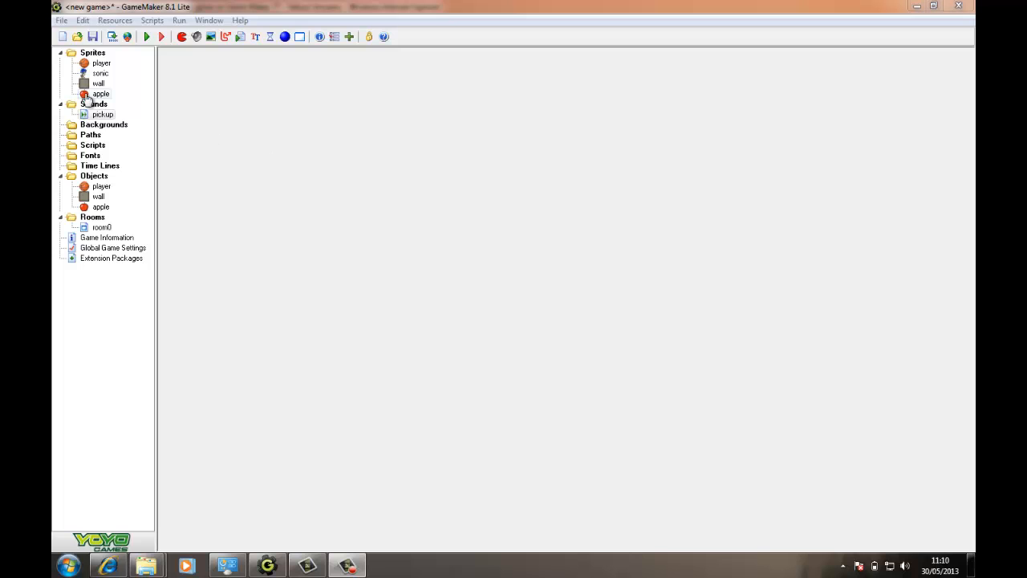
pyautogui.rightClick(94, 103)
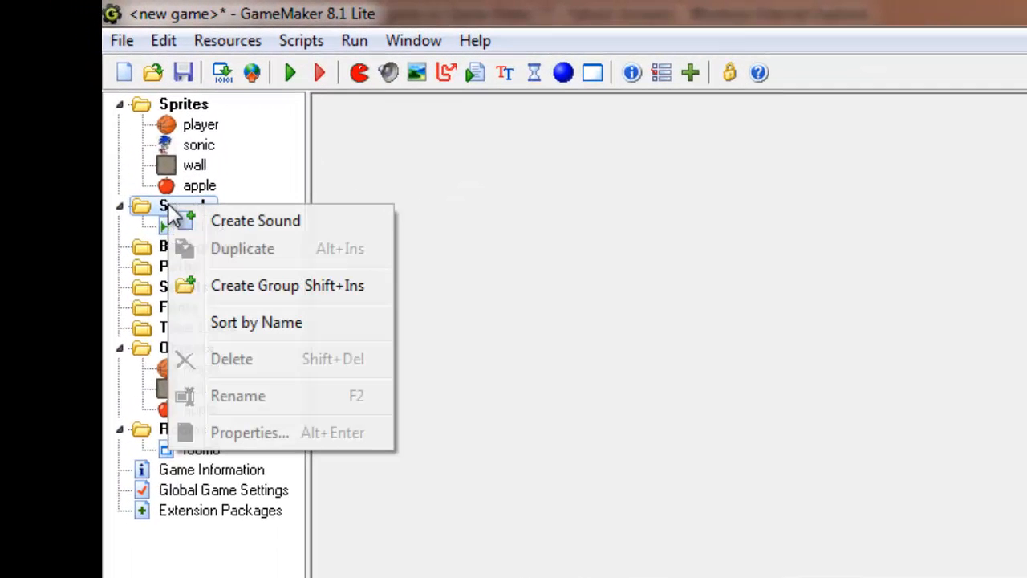
pyautogui.click(255, 220)
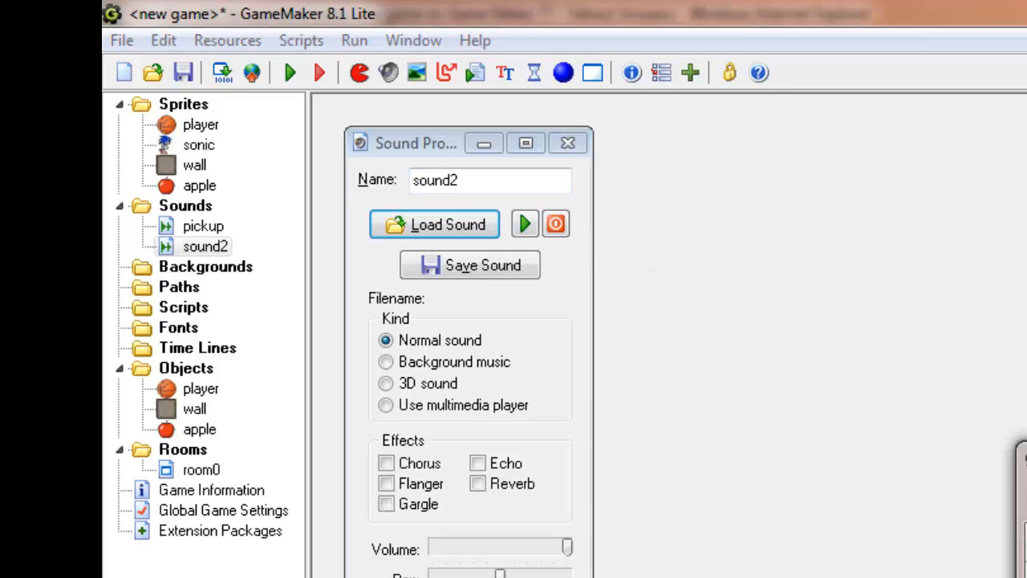
pyautogui.click(434, 224)
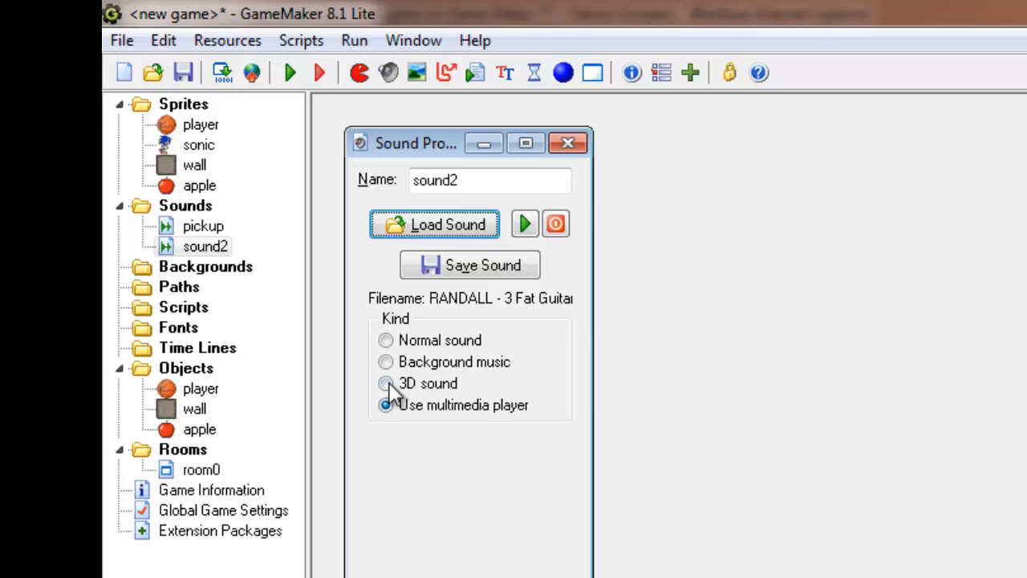
pyautogui.click(385, 362)
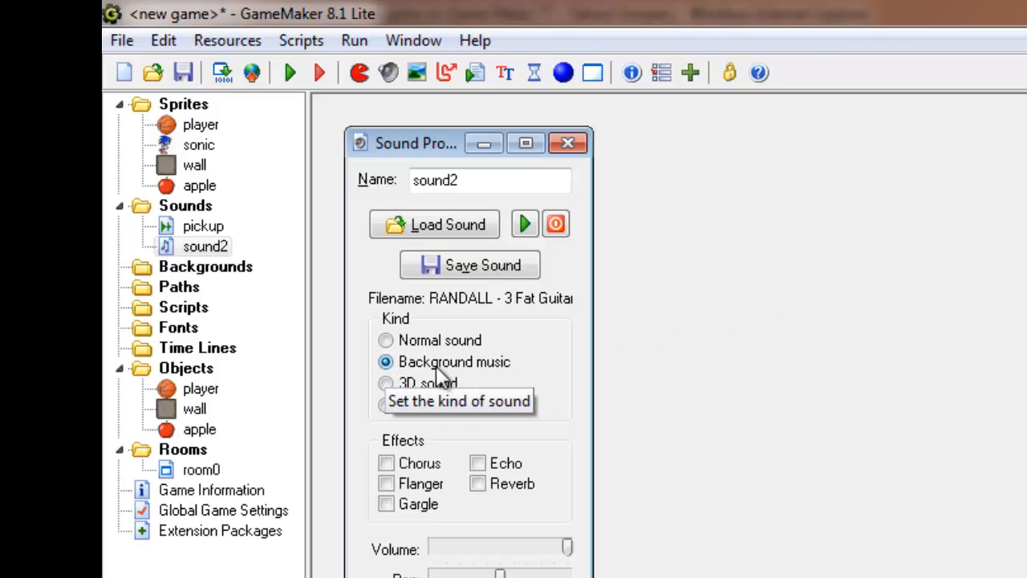
pyautogui.moveTo(634, 409)
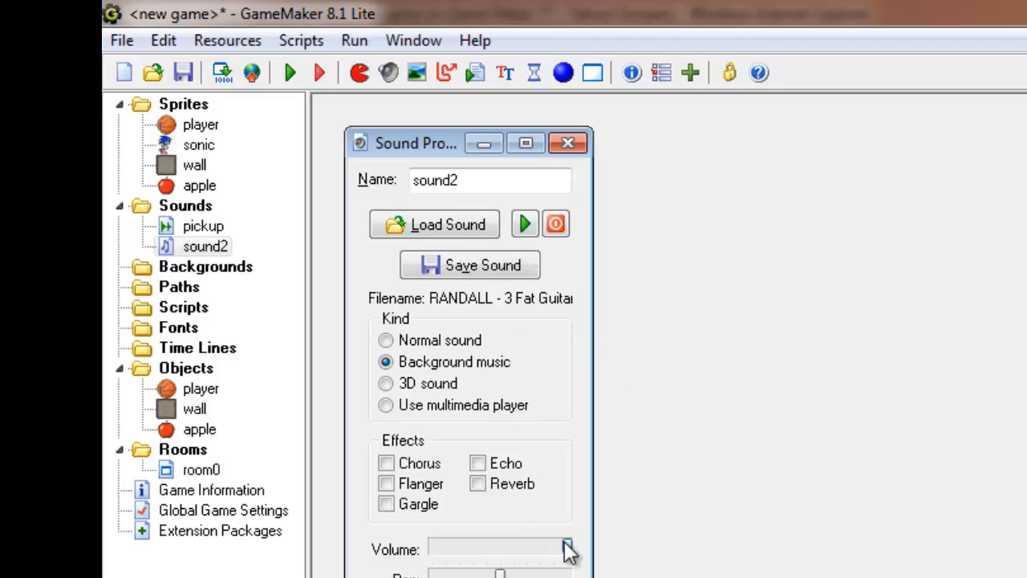
pyautogui.moveTo(567, 550); pyautogui.dragTo(499, 550)
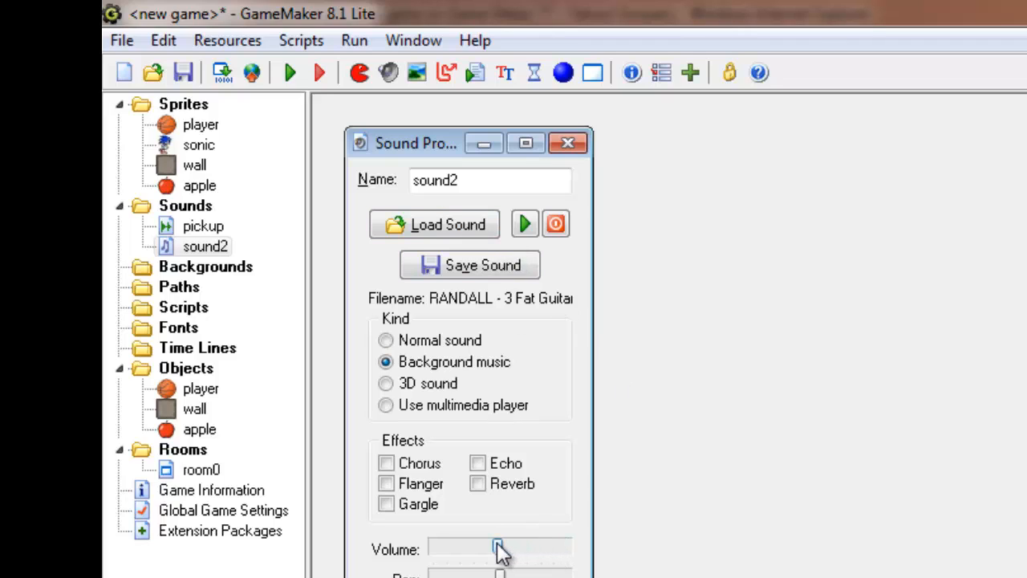
pyautogui.moveTo(496, 547); pyautogui.dragTo(496, 547)
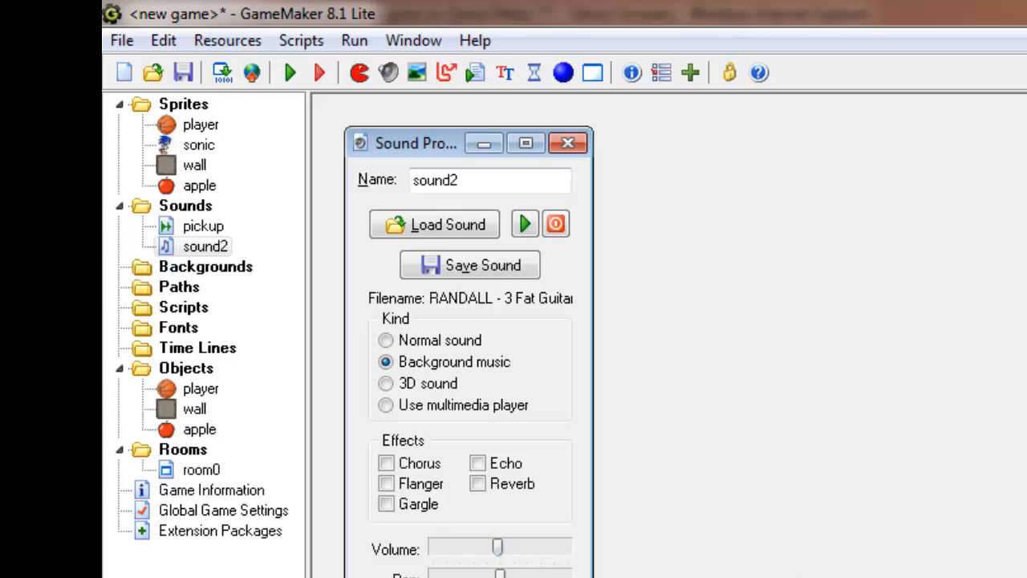
pyautogui.tripleClick(489, 180)
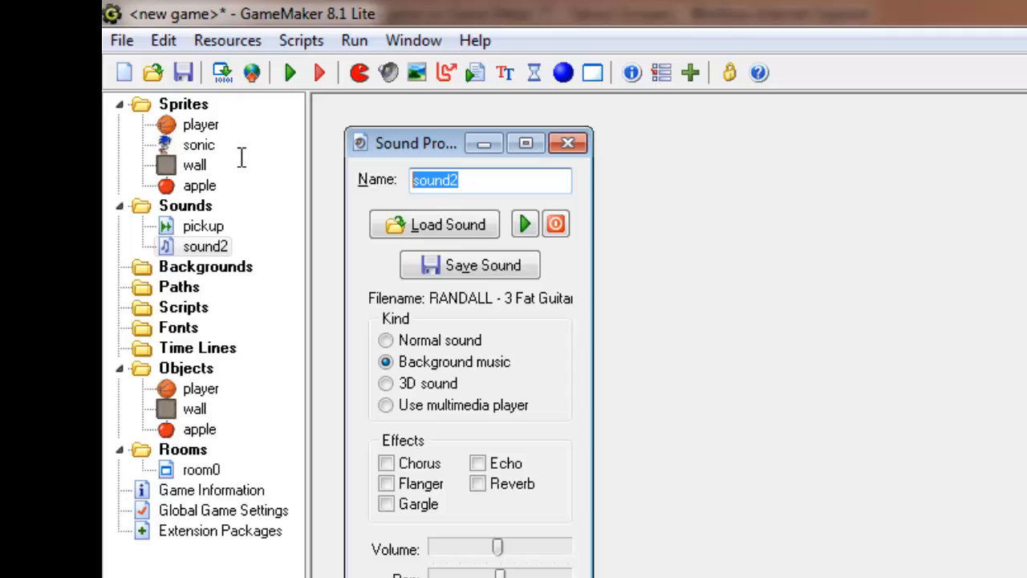
pyautogui.write('bgmu')
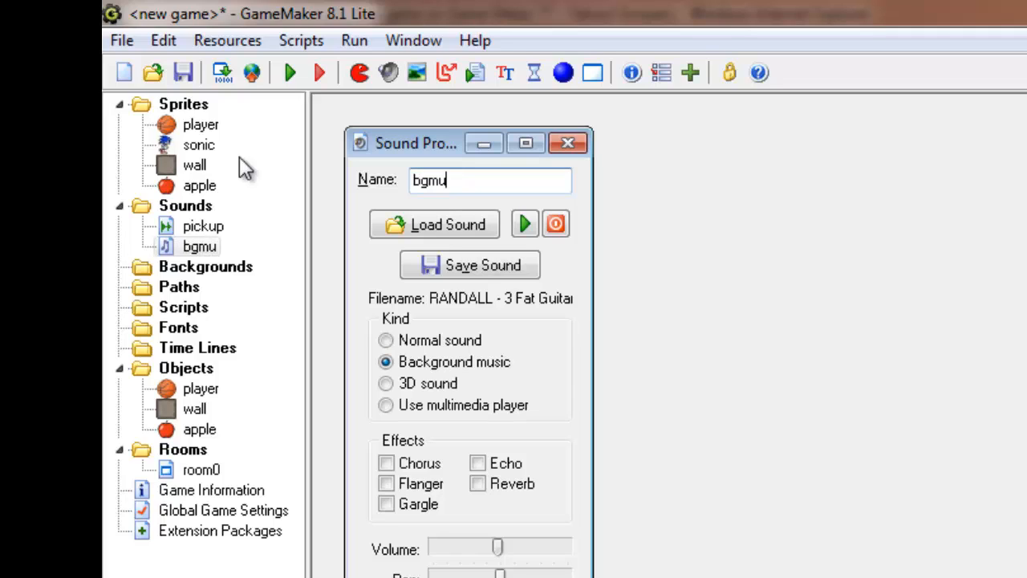
pyautogui.write('sic')
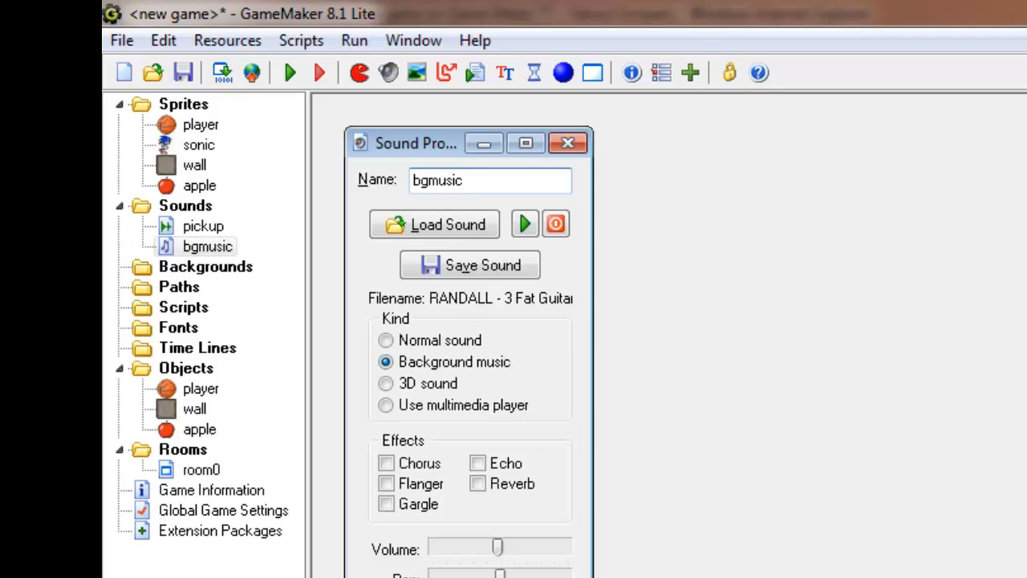
pyautogui.click(568, 143)
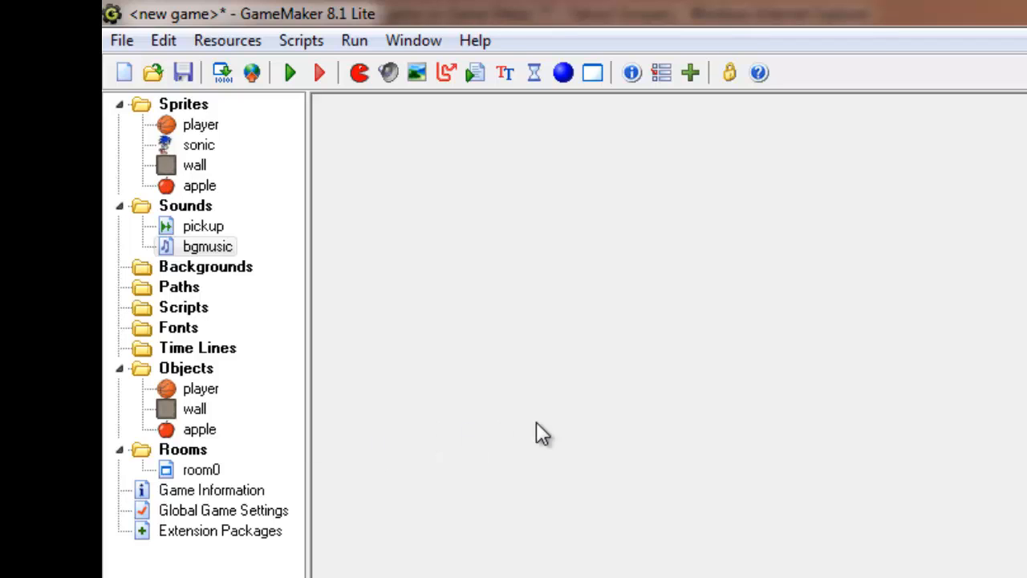
# Add a new object named 'background music' and bring up its Add Event chooser.
pyautogui.rightClick(185, 368)
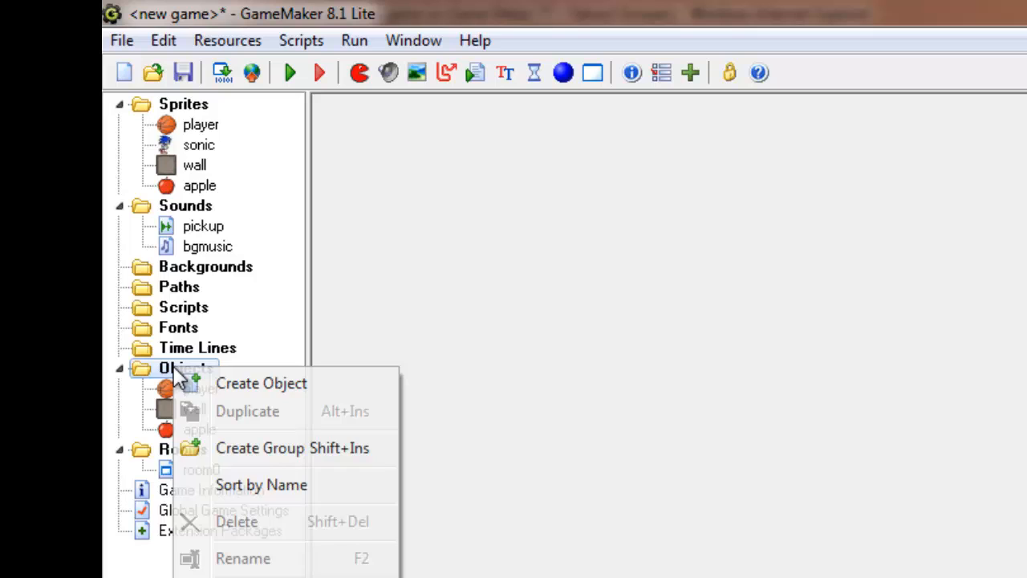
pyautogui.click(261, 382)
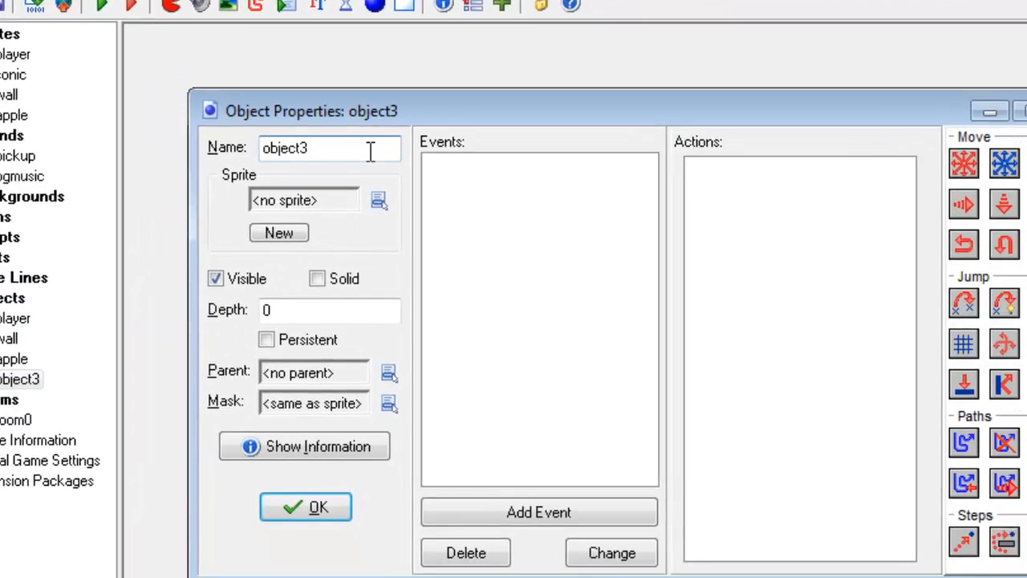
pyautogui.write('background music')
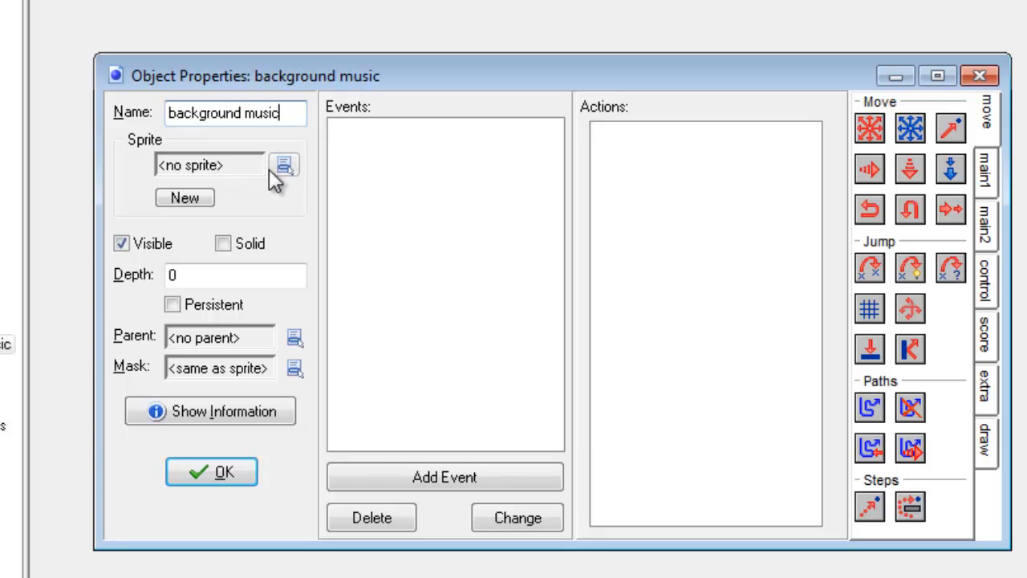
pyautogui.moveTo(282, 164)
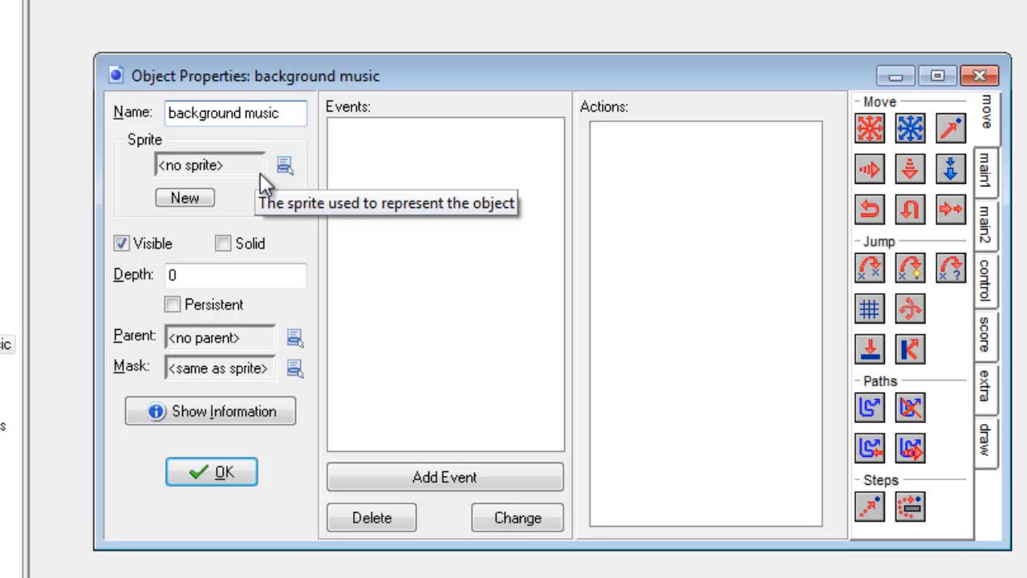
pyautogui.moveTo(300, 108)
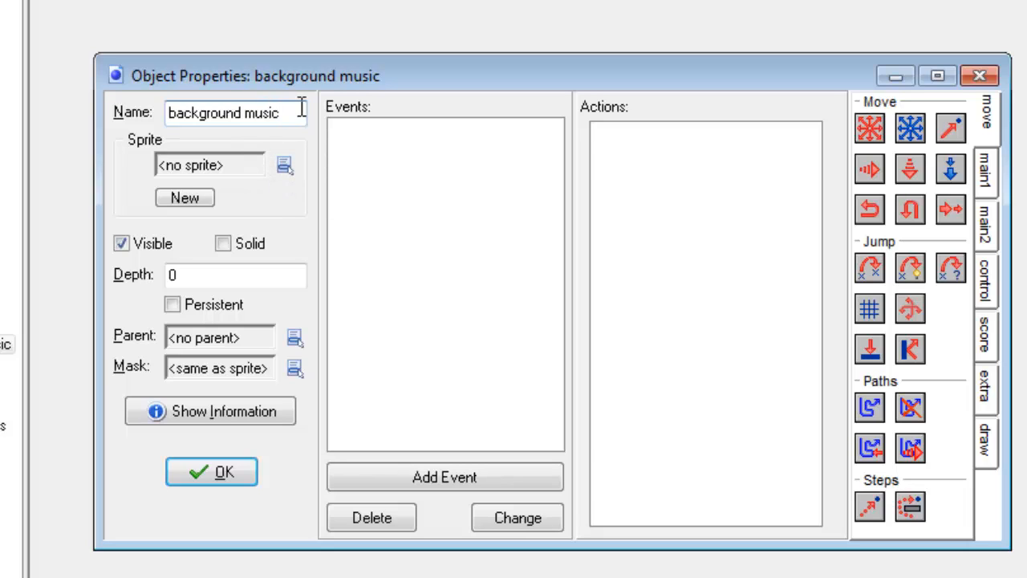
pyautogui.moveTo(309, 118)
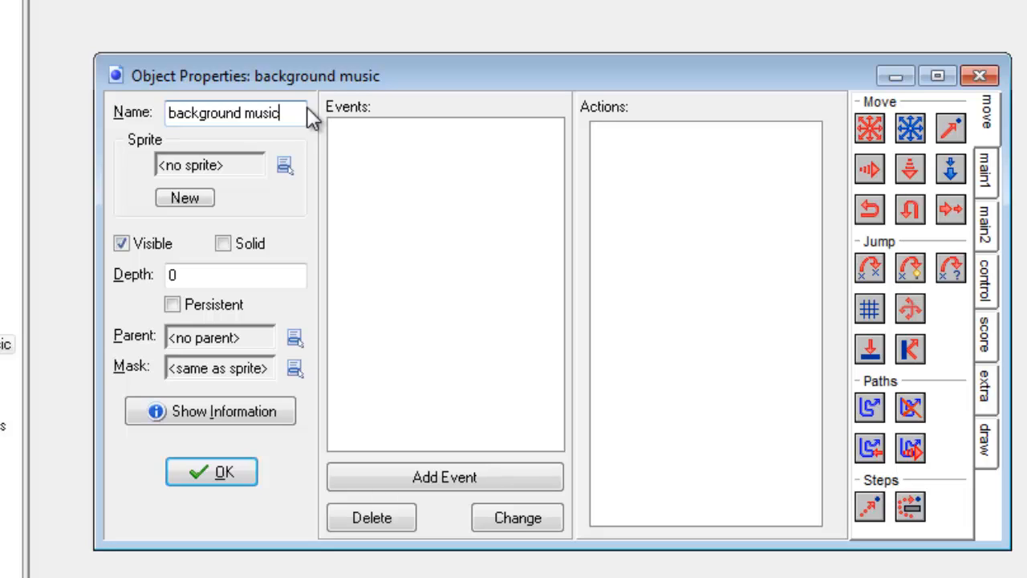
pyautogui.moveTo(293, 153)
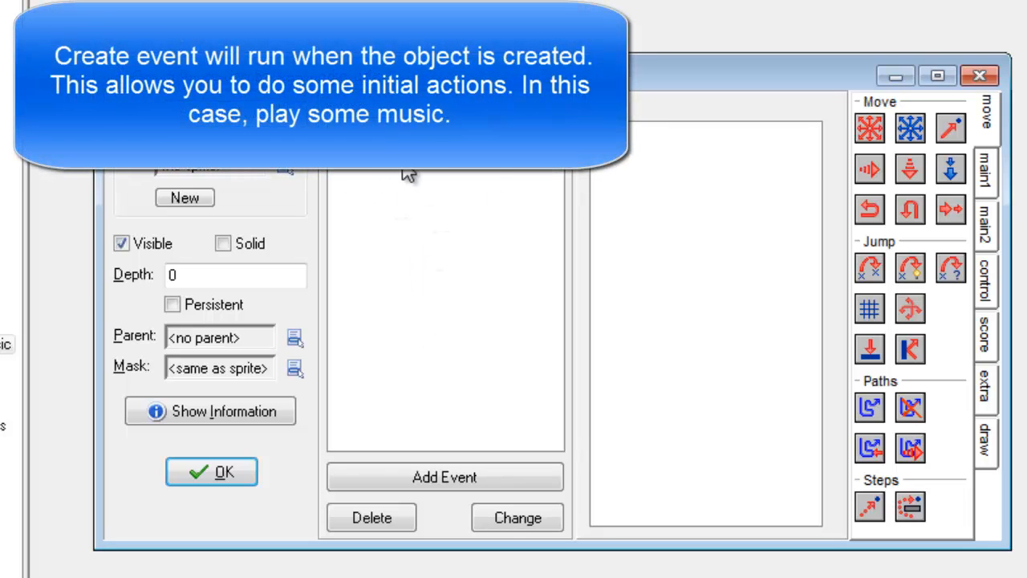
pyautogui.moveTo(486, 194)
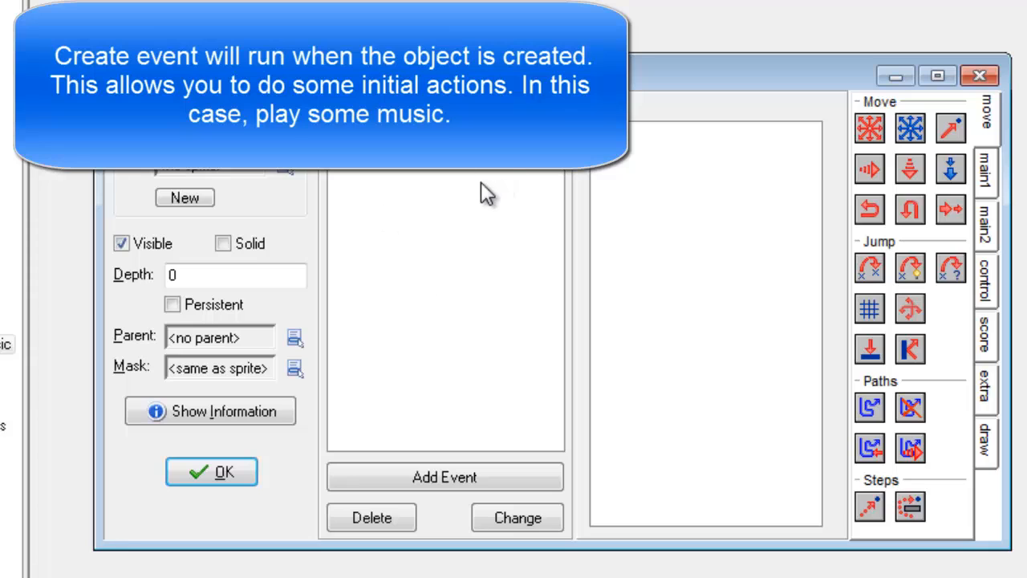
pyautogui.click(444, 477)
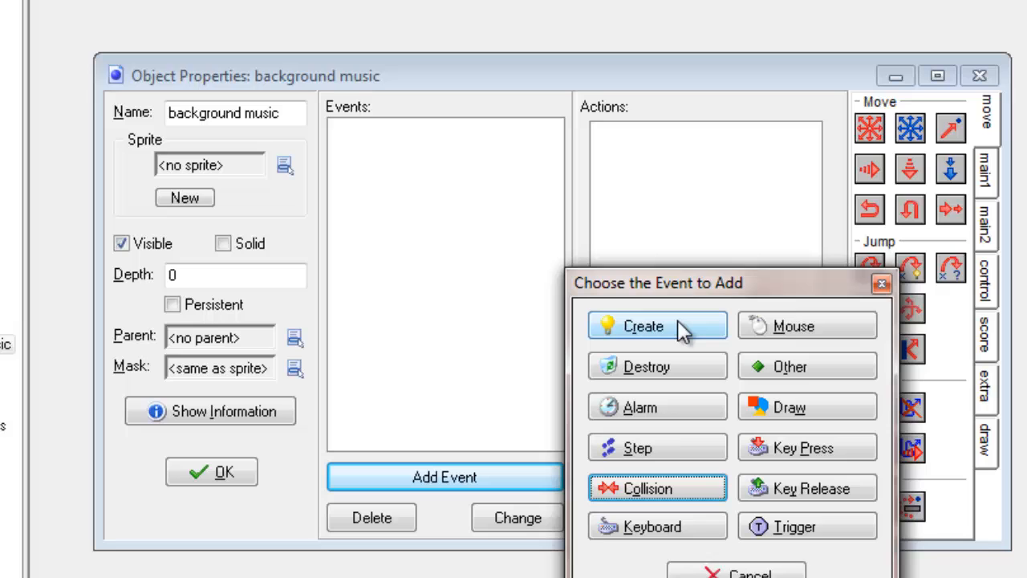
# Add a Create event with a Play Sound action for bgmusic, loop set to true.
pyautogui.click(642, 325)
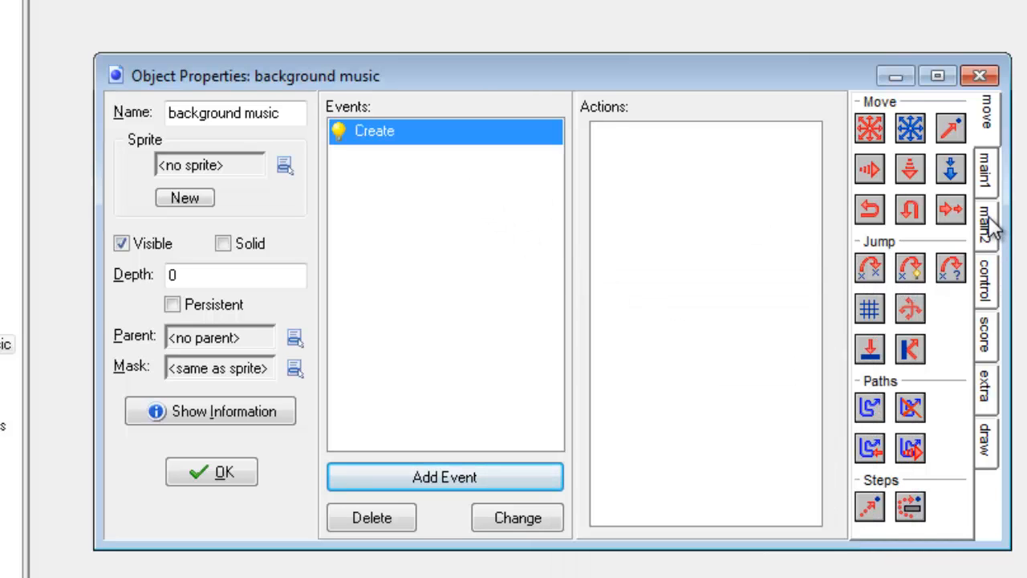
pyautogui.click(985, 170)
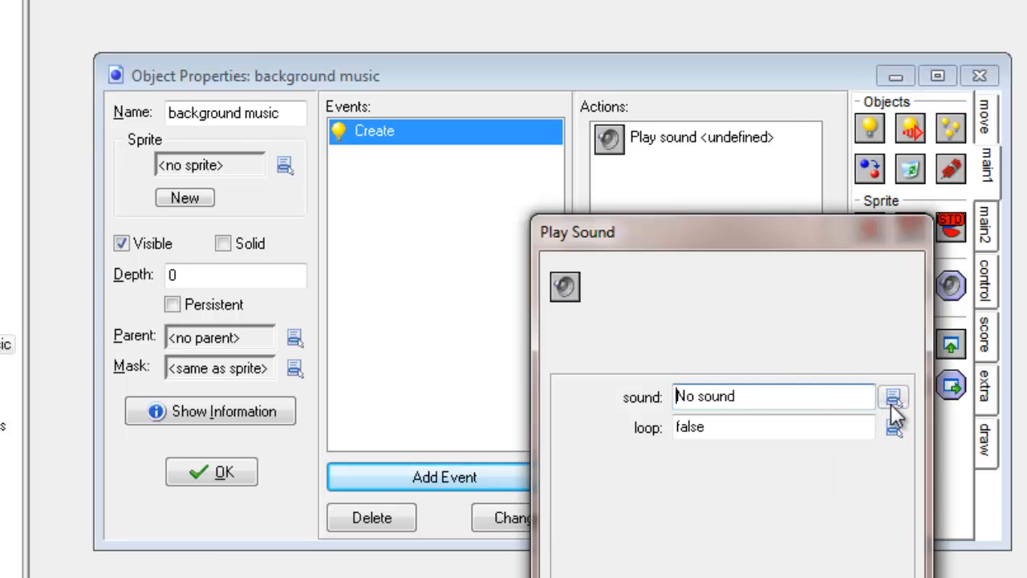
pyautogui.click(893, 397)
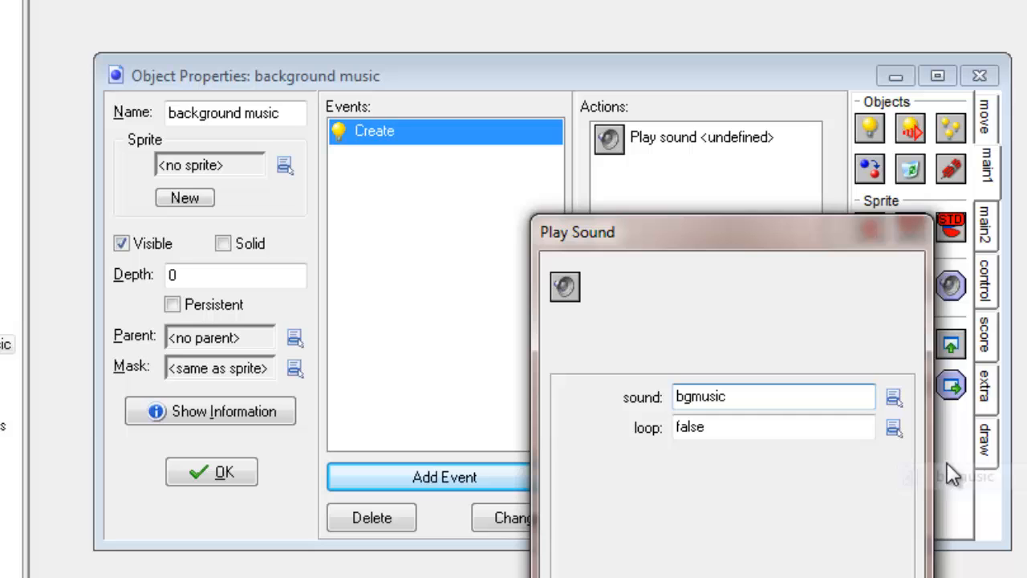
pyautogui.click(893, 427)
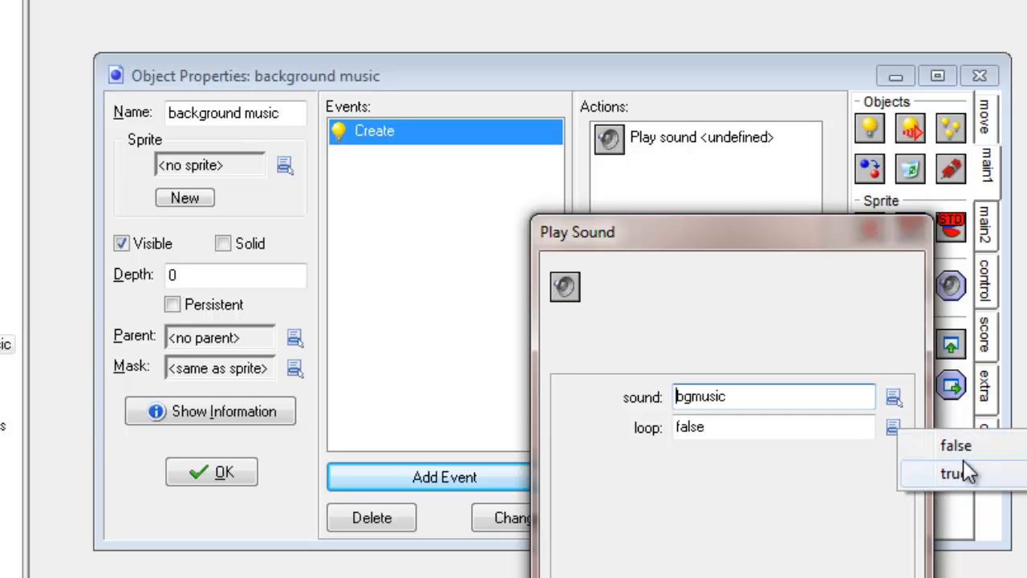
pyautogui.click(954, 473)
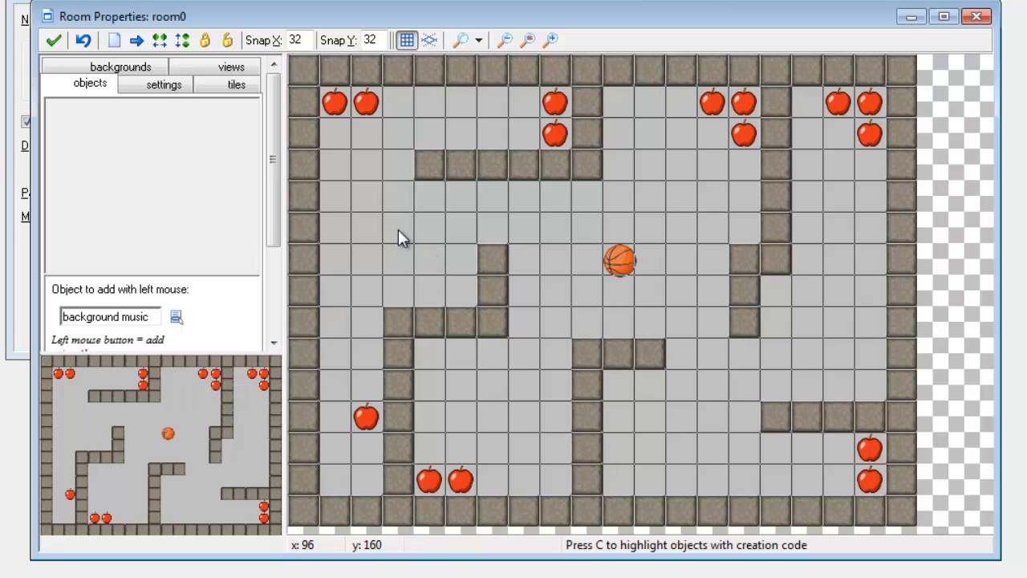
# Place one background music instance near the upper left of room0's maze.
pyautogui.click(389, 219)
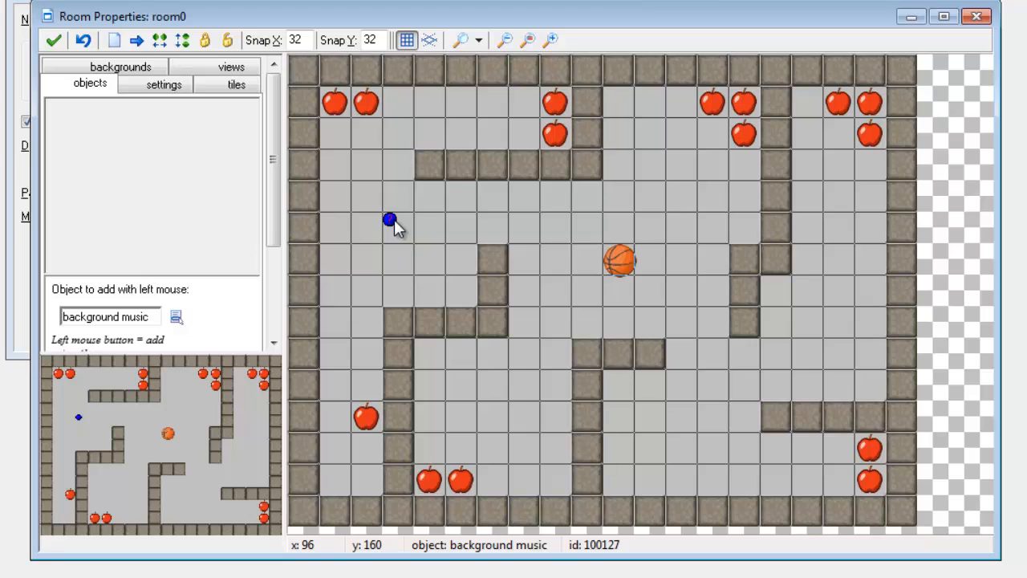
pyautogui.moveTo(409, 212)
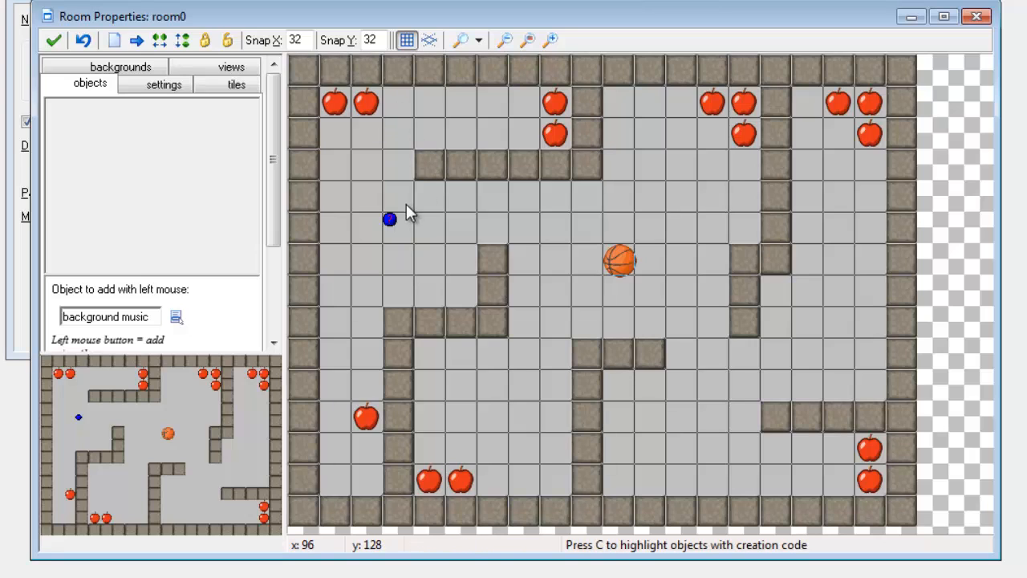